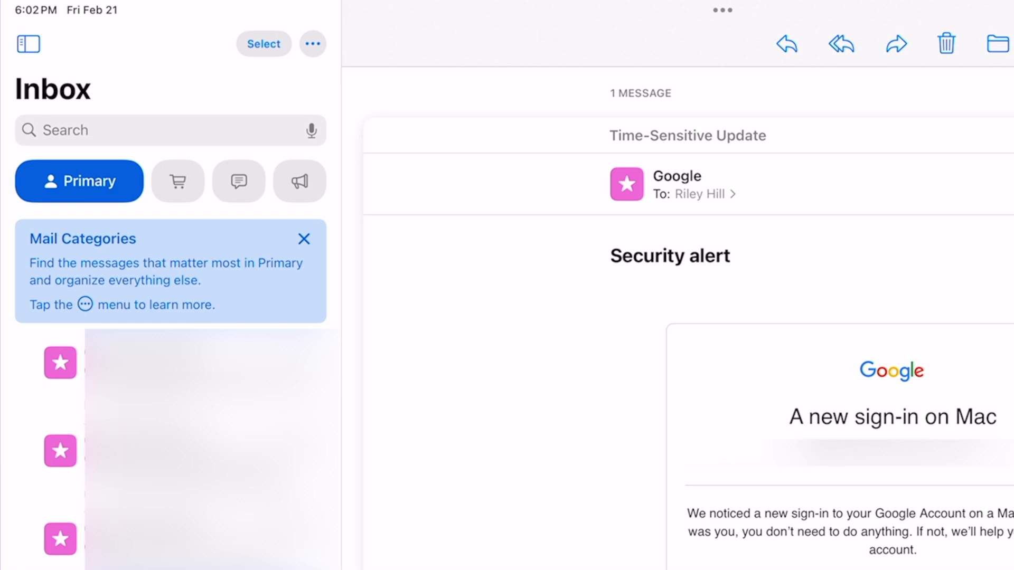
- Browse Mail's Updates, Promotions and all-mail categories, then return to Primary
{"action": "left_click", "coordinate": [177, 181]}
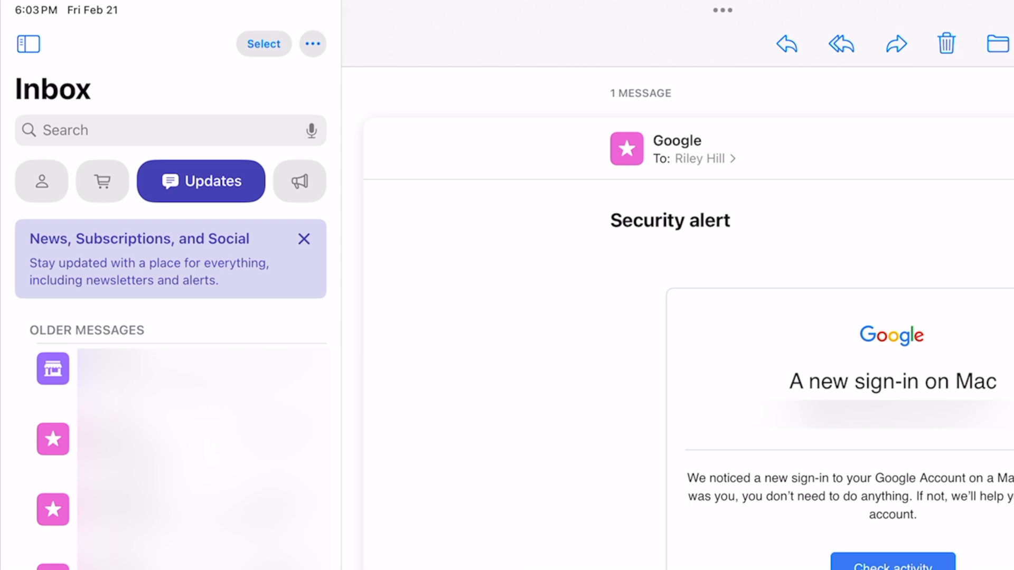
{"action": "left_click", "coordinate": [299, 180]}
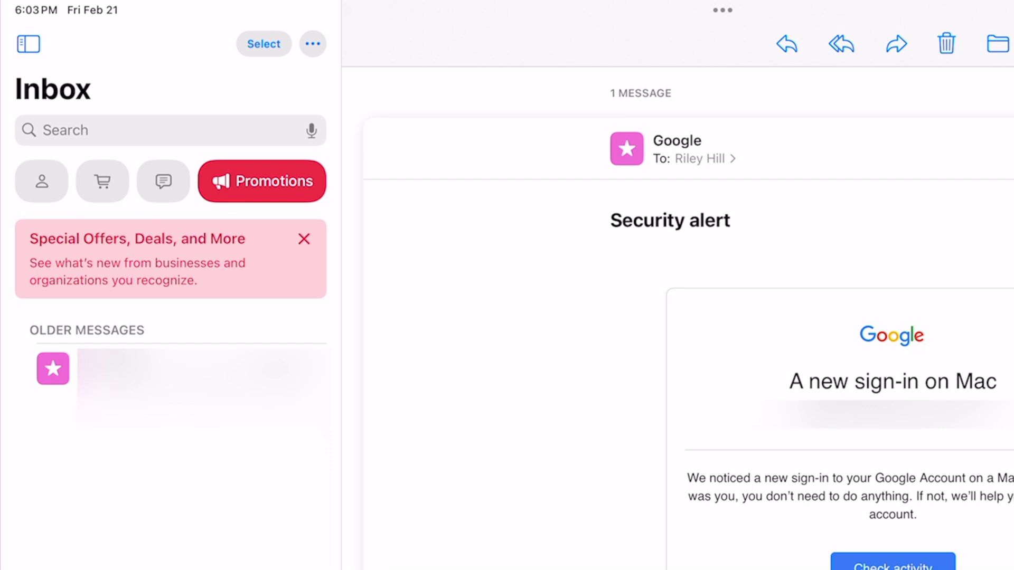
{"action": "left_click", "coordinate": [261, 181]}
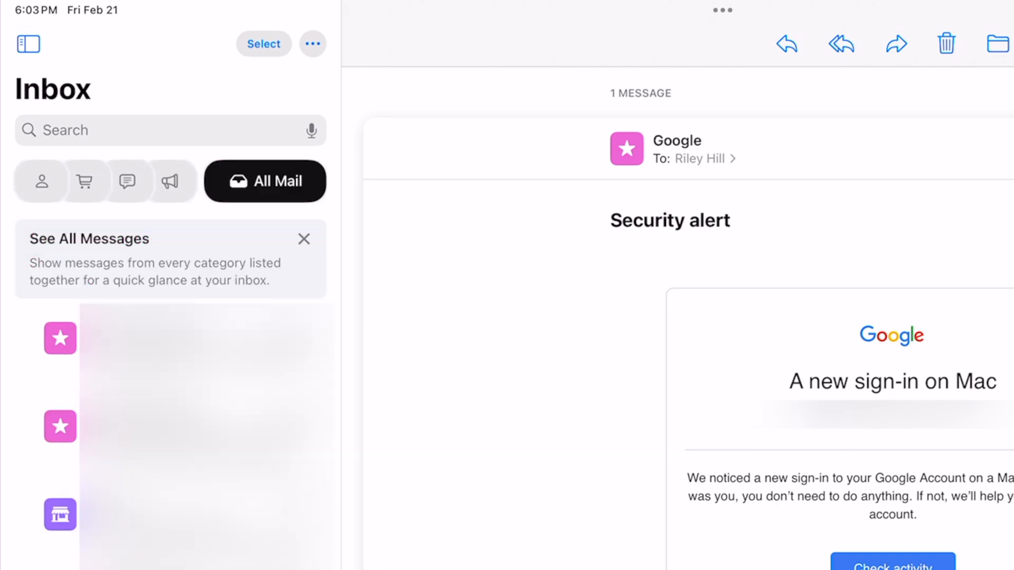
{"action": "left_click", "coordinate": [41, 181]}
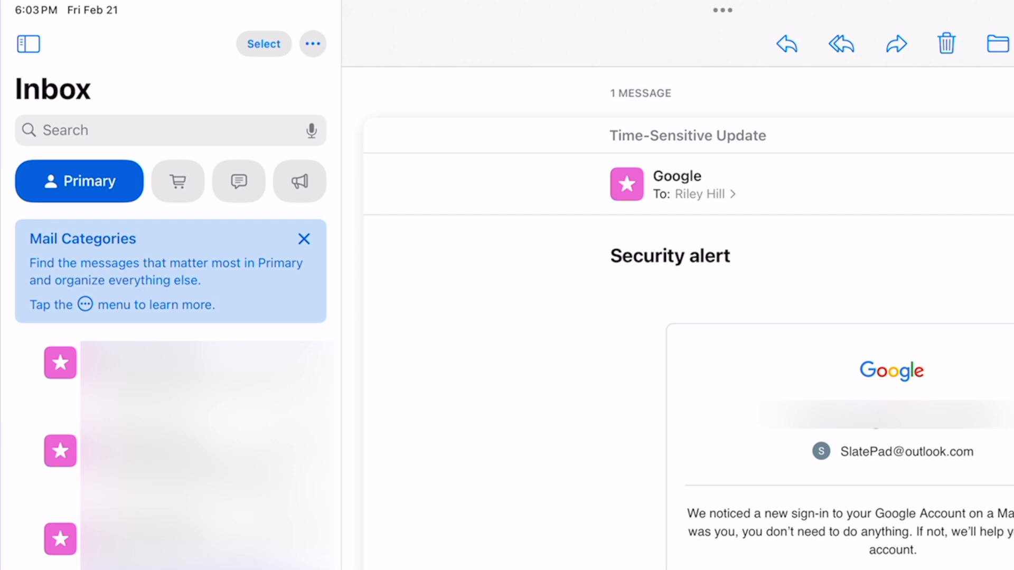
{"action": "left_click", "coordinate": [312, 44]}
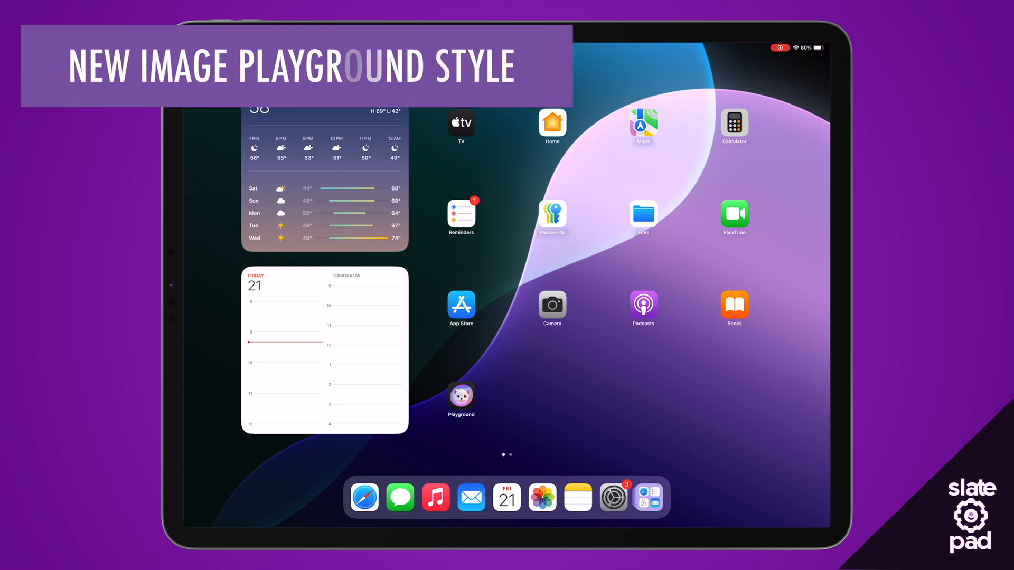
- Edit the chef image in Image Playground and show the Animation, Illustration and Sketch styles
{"action": "left_click", "coordinate": [461, 396]}
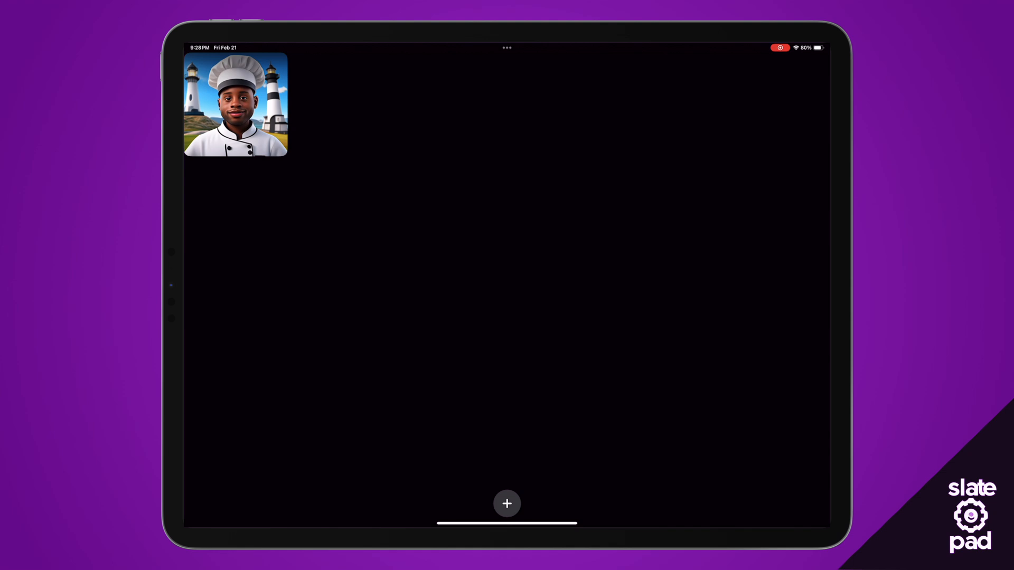
{"action": "left_click", "coordinate": [235, 104]}
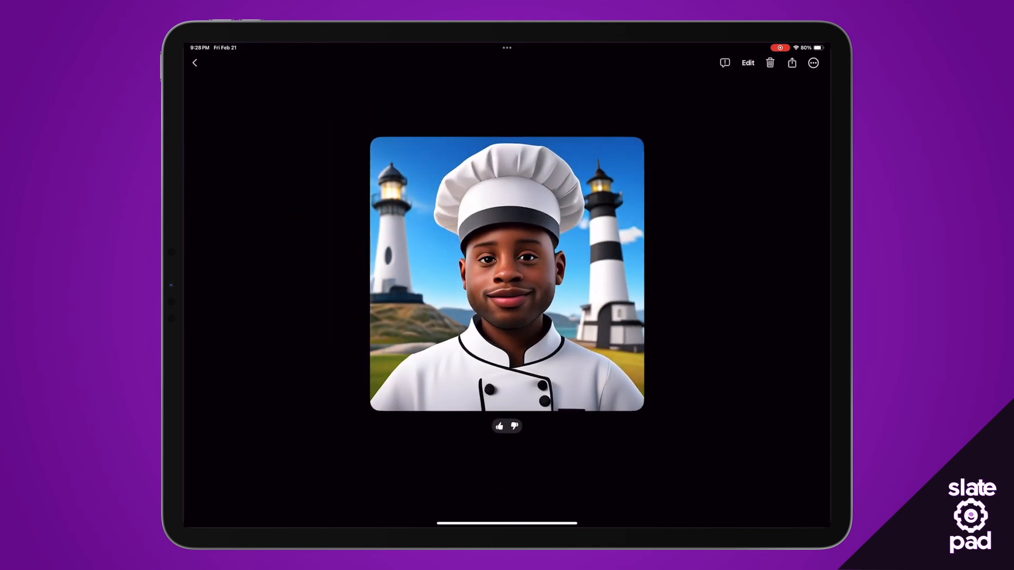
{"action": "left_click", "coordinate": [747, 63]}
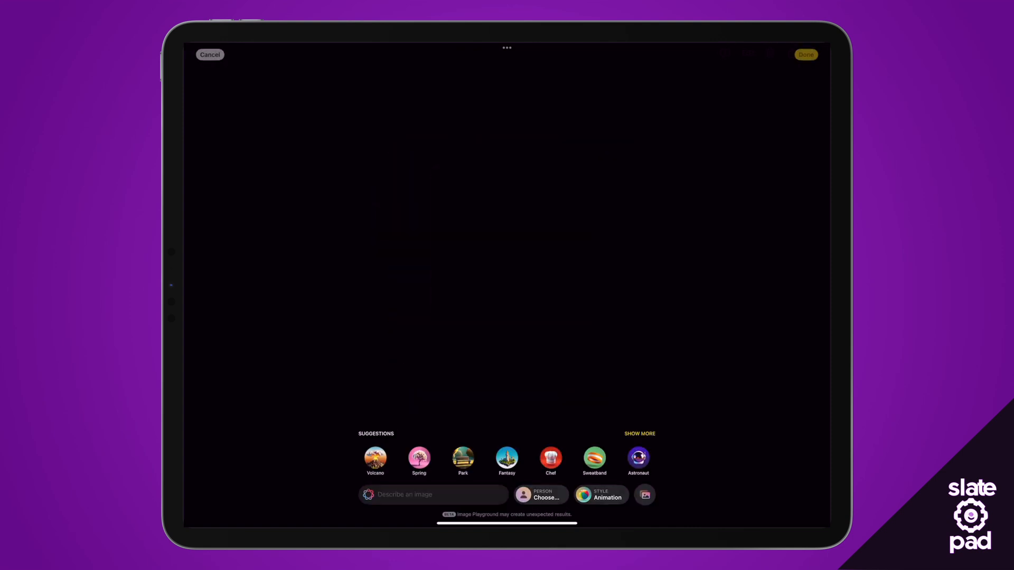
{"action": "left_click", "coordinate": [550, 460]}
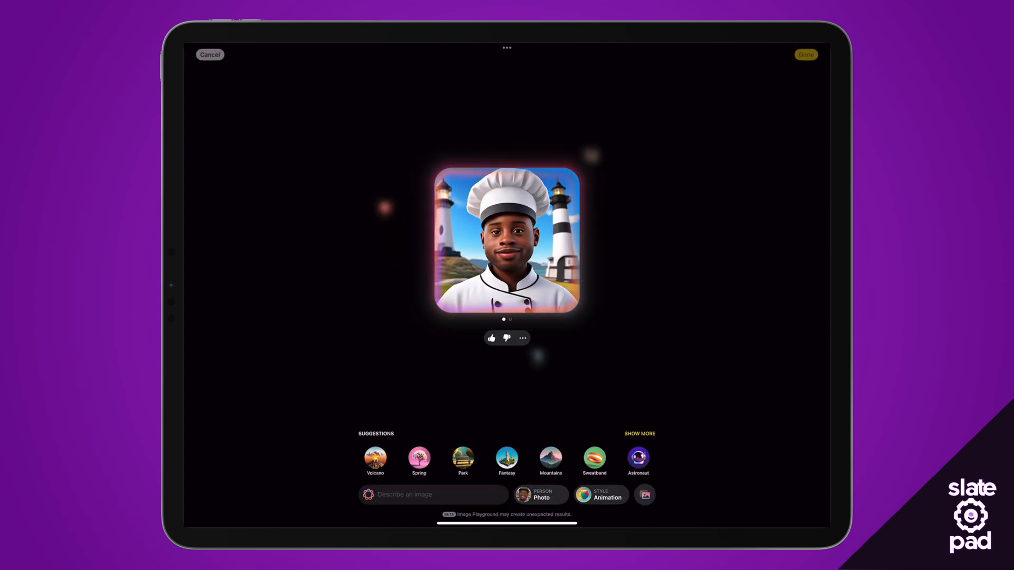
{"action": "left_click", "coordinate": [600, 495]}
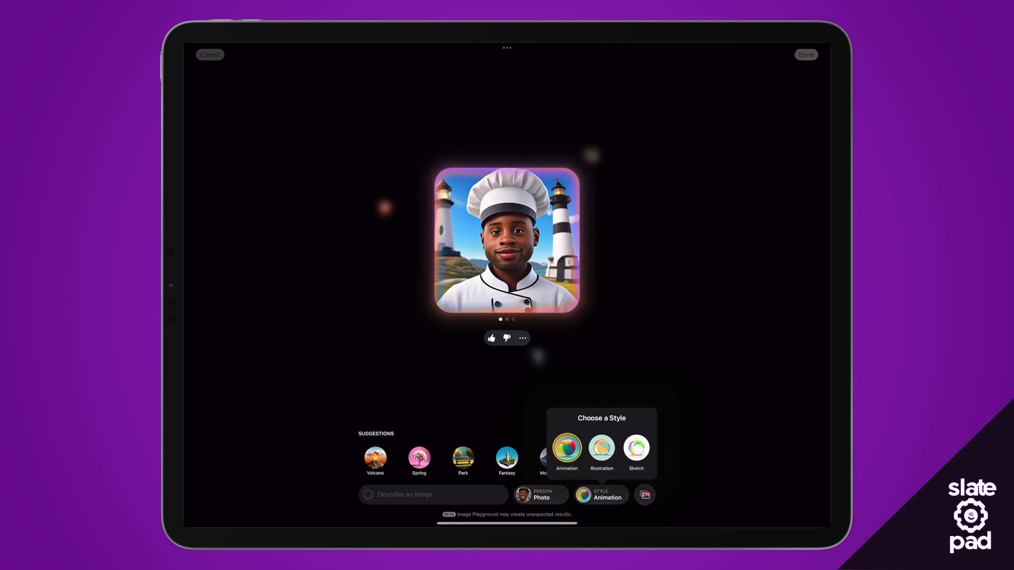
{"action": "left_click", "coordinate": [635, 451]}
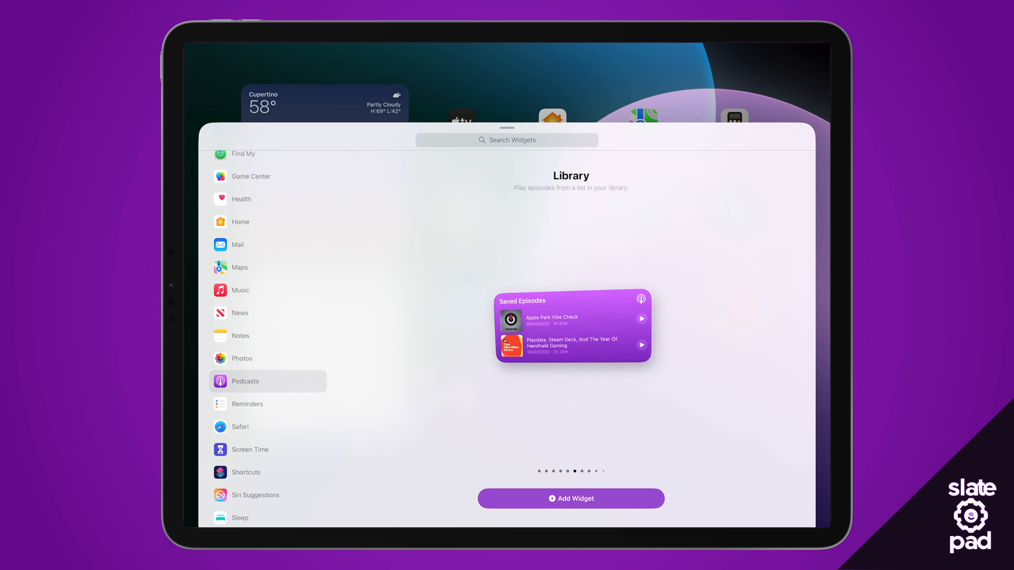
- Add the Podcasts Latest Episodes widget to the Home Screen
{"action": "left_click", "coordinate": [570, 499]}
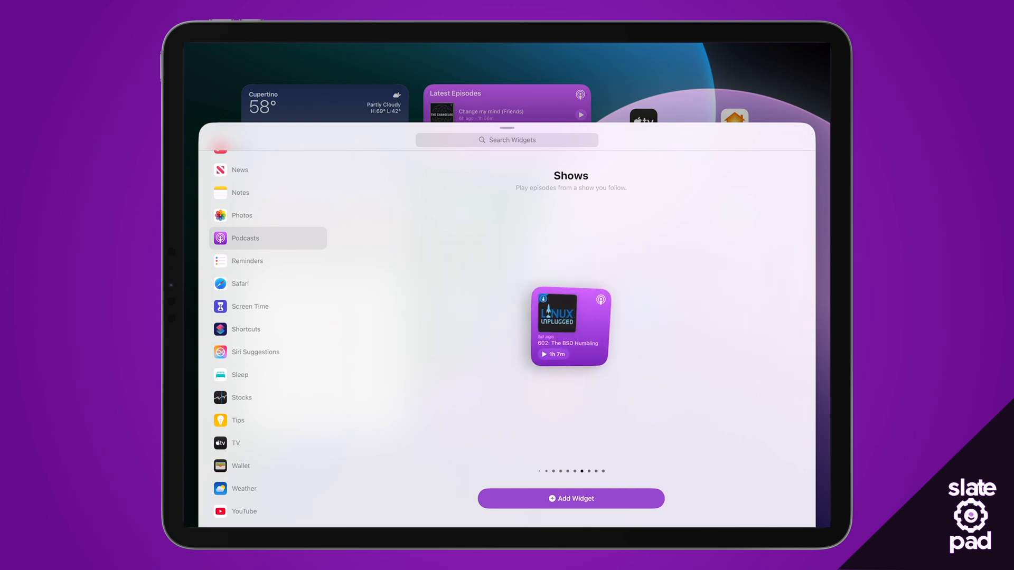
- Add a Podcasts Shows widget, review its single-show choice, and finish Home Screen editing
{"action": "left_click", "coordinate": [571, 497]}
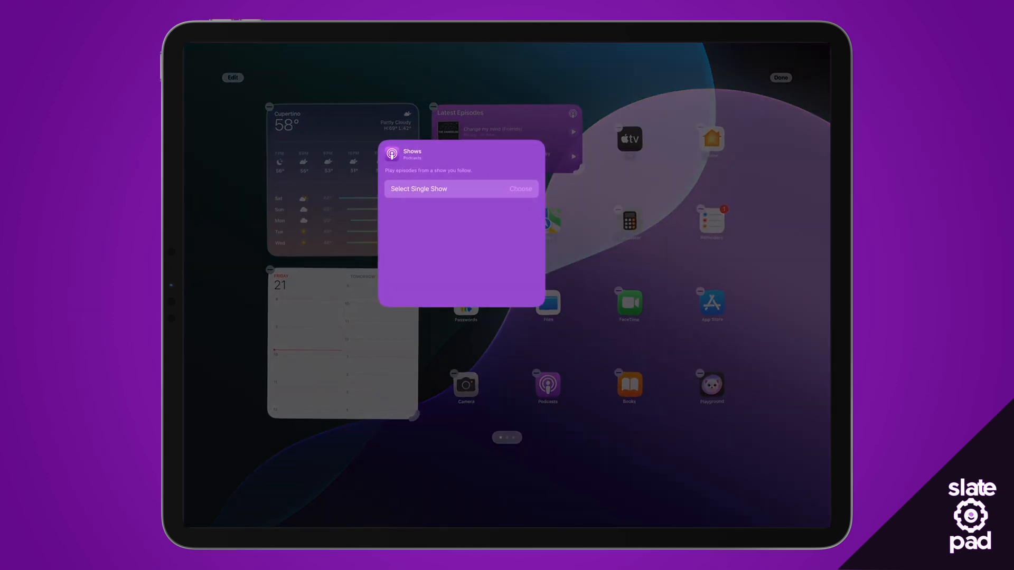
{"action": "left_click", "coordinate": [519, 188]}
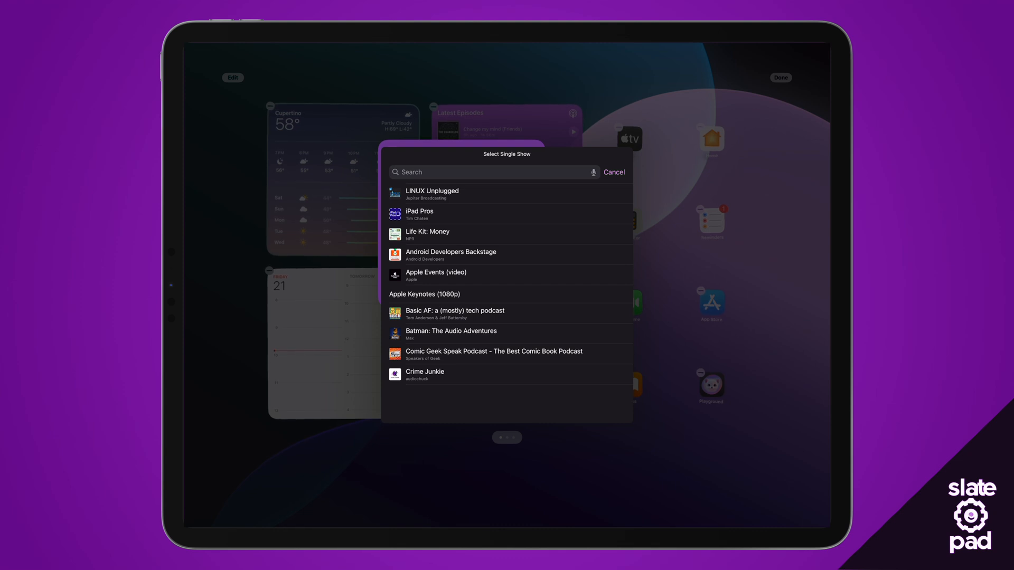
{"action": "left_click", "coordinate": [612, 172]}
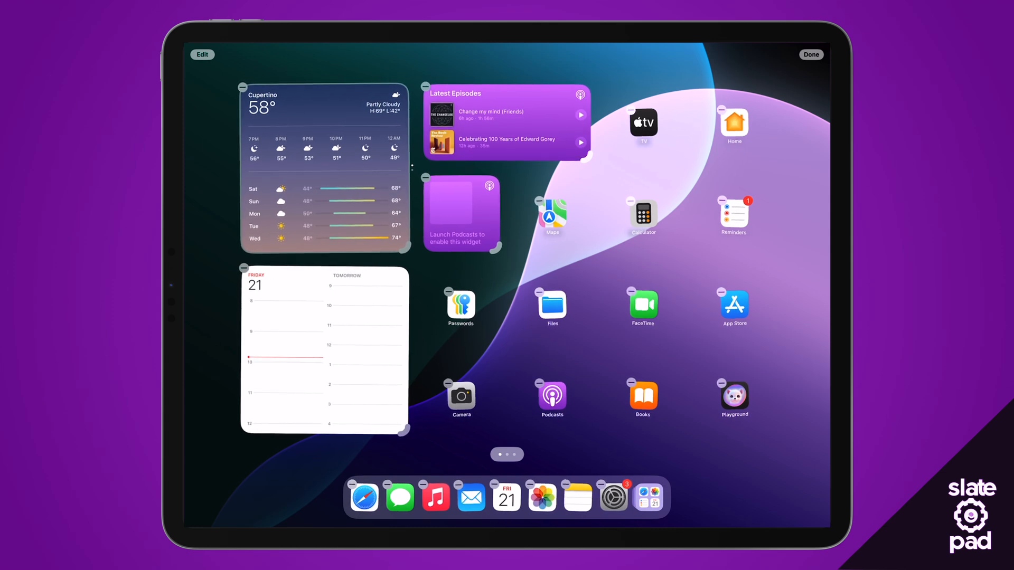
{"action": "left_click", "coordinate": [551, 395]}
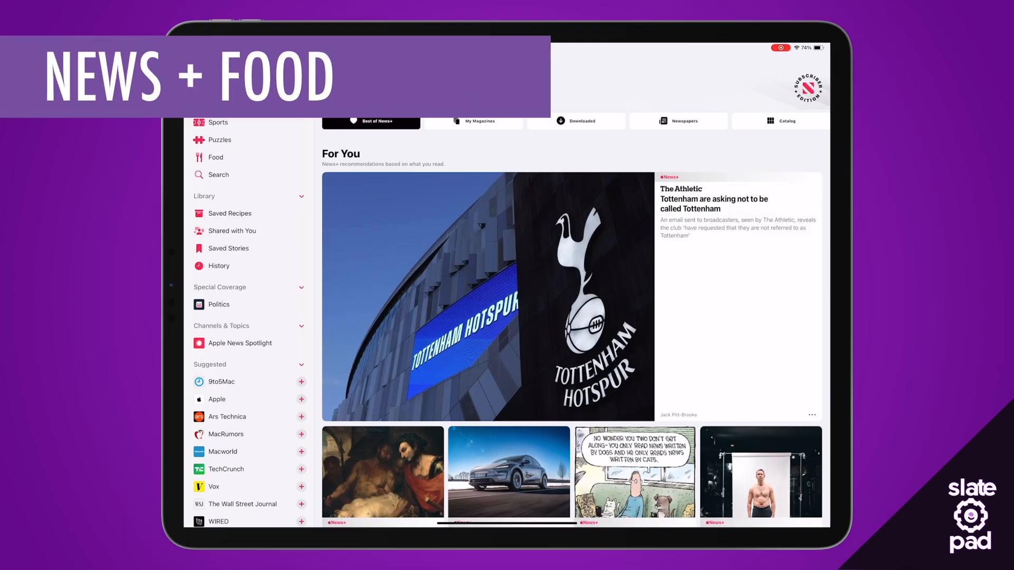
- Browse the News+ Food section's Editors' Pick, Healthy Eating and recipe collections
{"action": "left_click", "coordinate": [215, 158]}
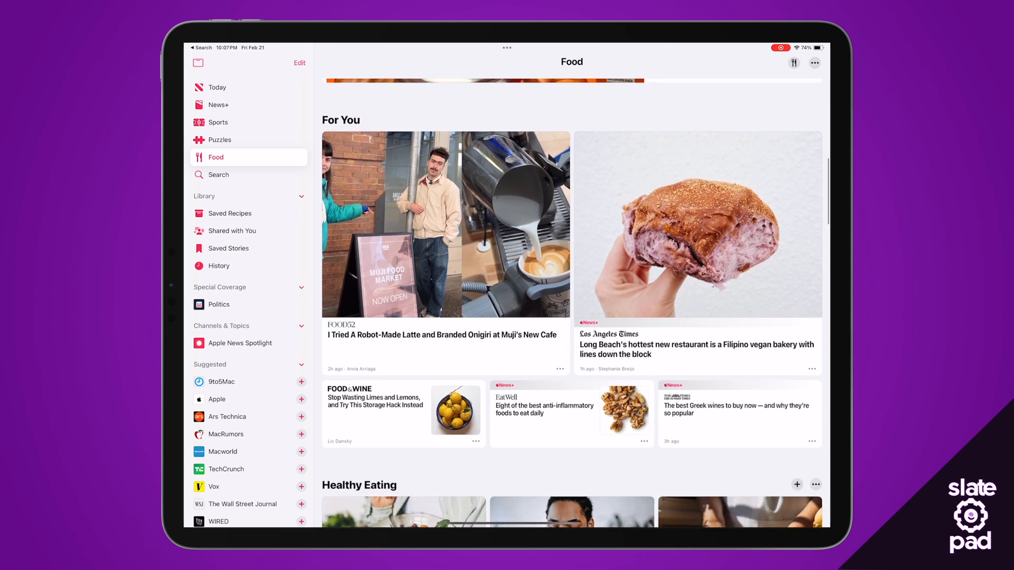
{"action": "scroll", "scroll_direction": "down", "scroll_amount": 3}
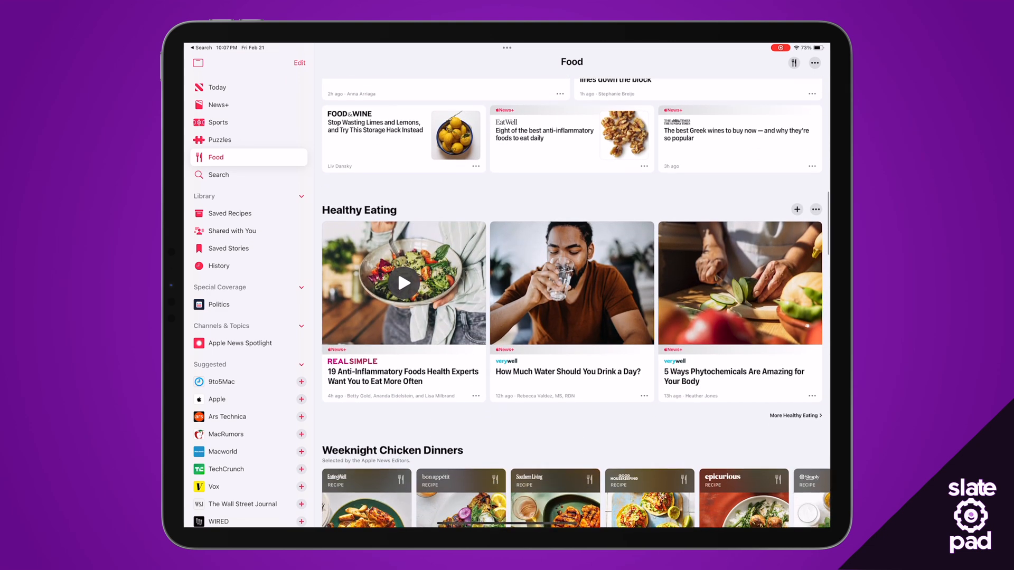
{"action": "scroll", "scroll_direction": "down", "scroll_amount": 3}
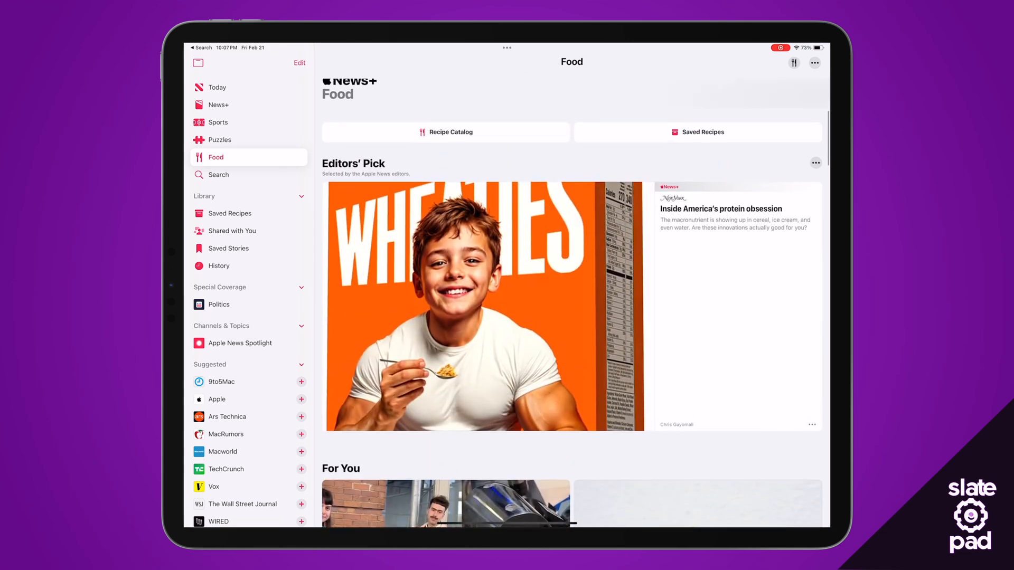
{"action": "scroll", "scroll_direction": "up", "scroll_amount": 3}
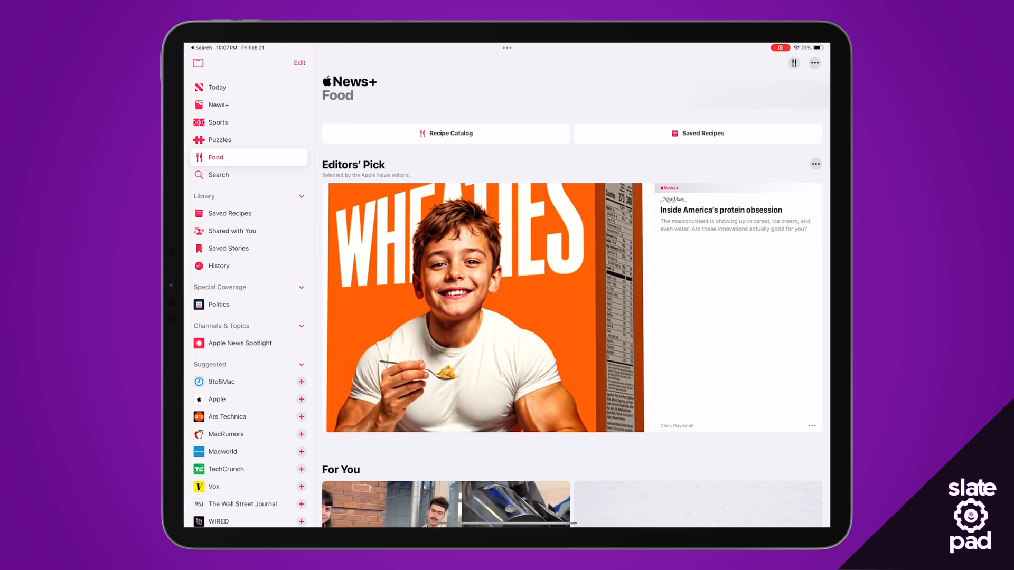
- Browse the Recipe Catalog's categories, Weeknight Chicken Dinners and Popular Recipes rows
{"action": "left_click", "coordinate": [444, 133]}
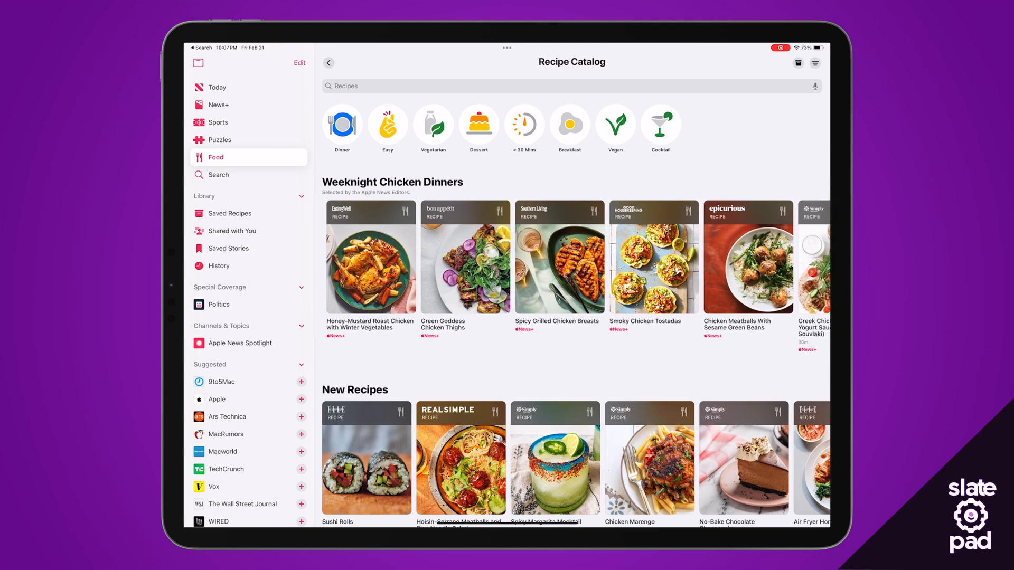
{"action": "scroll", "scroll_direction": "down", "scroll_amount": 3}
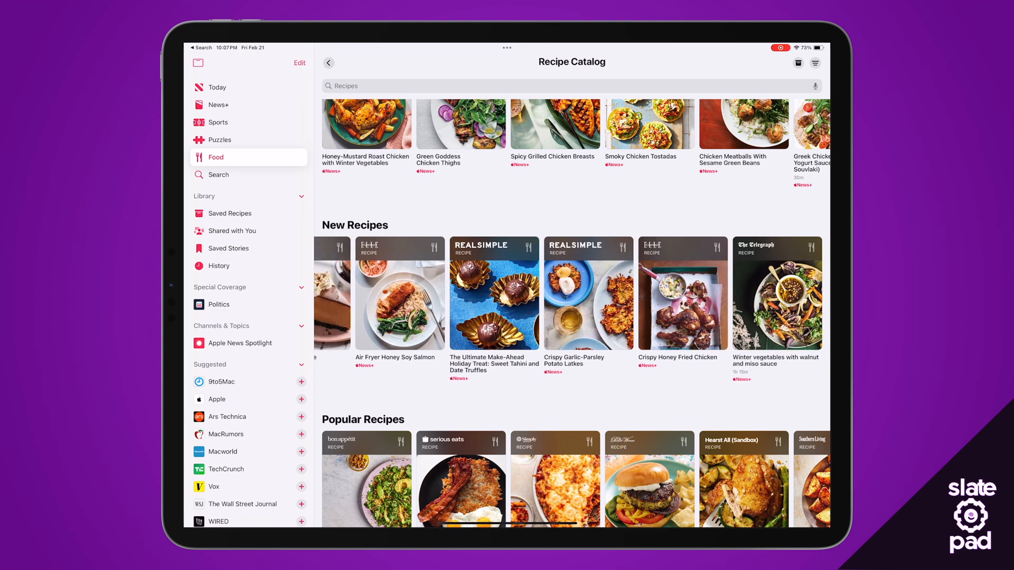
{"action": "scroll", "scroll_direction": "down", "scroll_amount": 3}
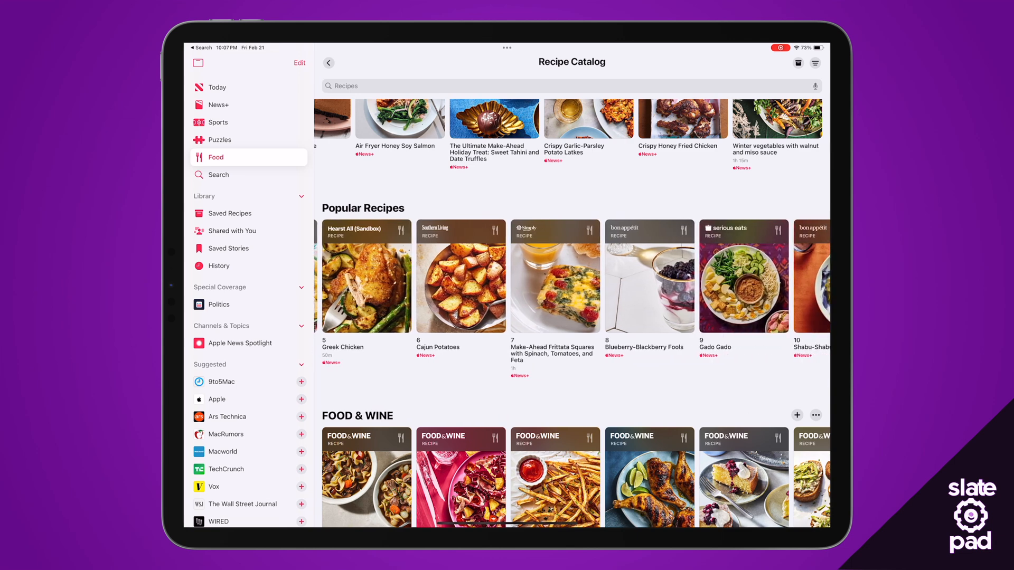
{"action": "left_click", "coordinate": [460, 276]}
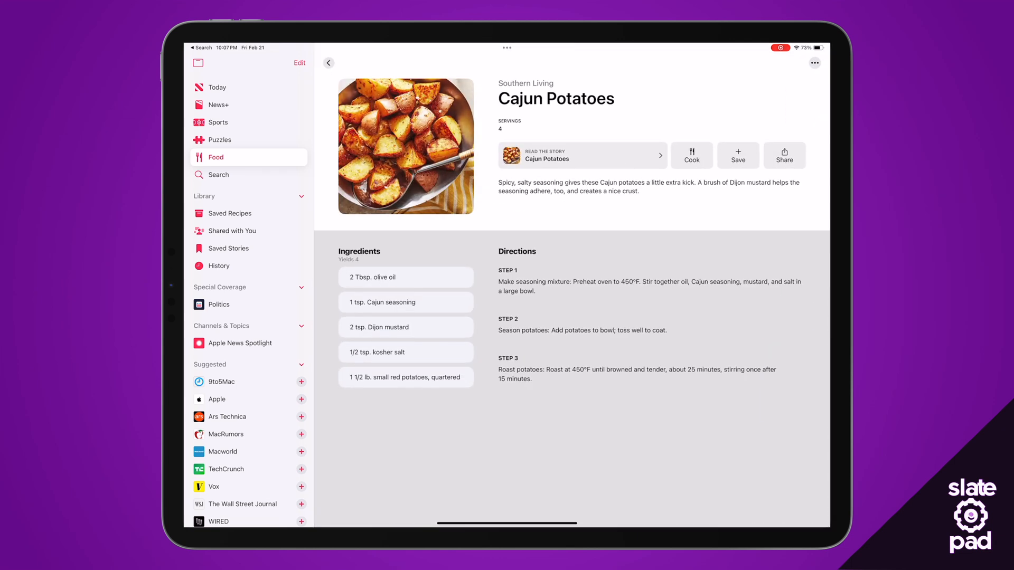
{"action": "scroll", "scroll_direction": "down", "scroll_amount": 3}
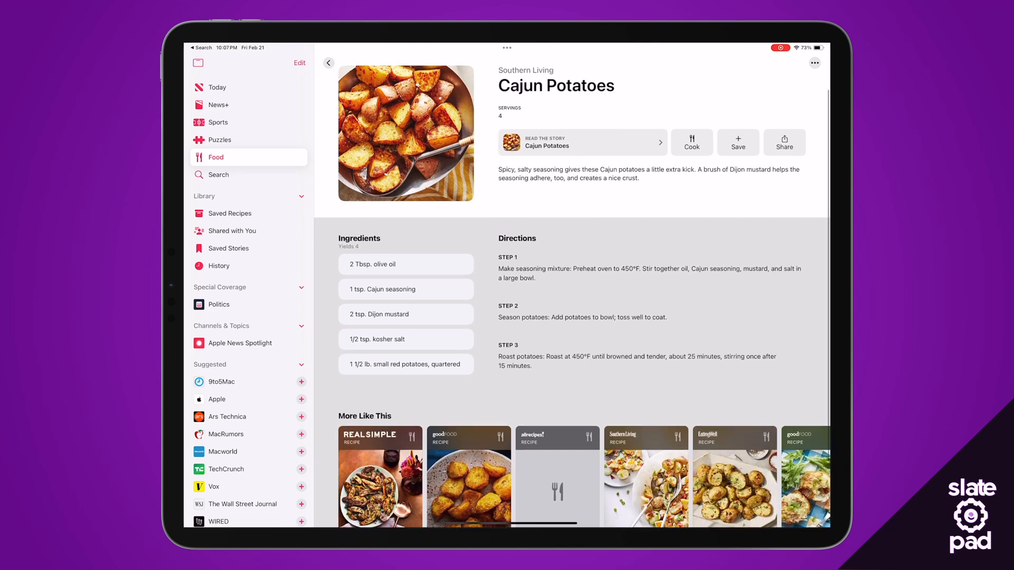
{"action": "scroll", "scroll_direction": "down", "scroll_amount": 3}
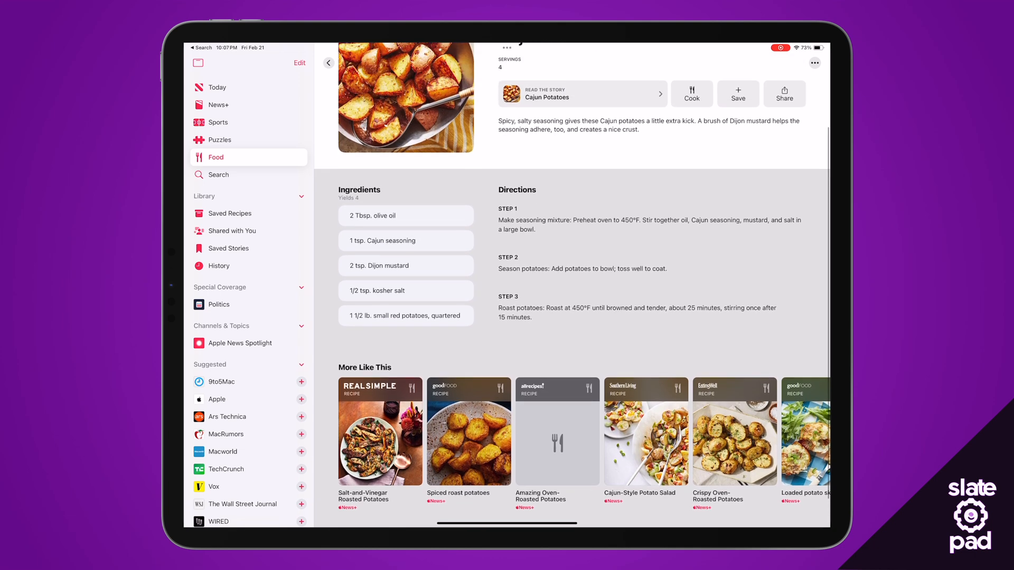
{"action": "scroll", "scroll_direction": "down", "scroll_amount": 3}
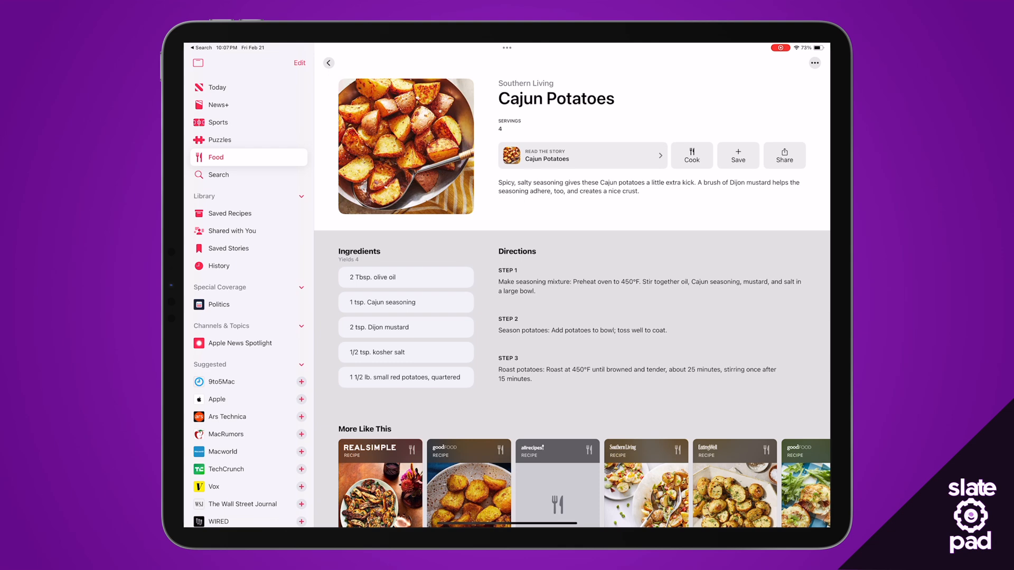
{"action": "left_click", "coordinate": [690, 156]}
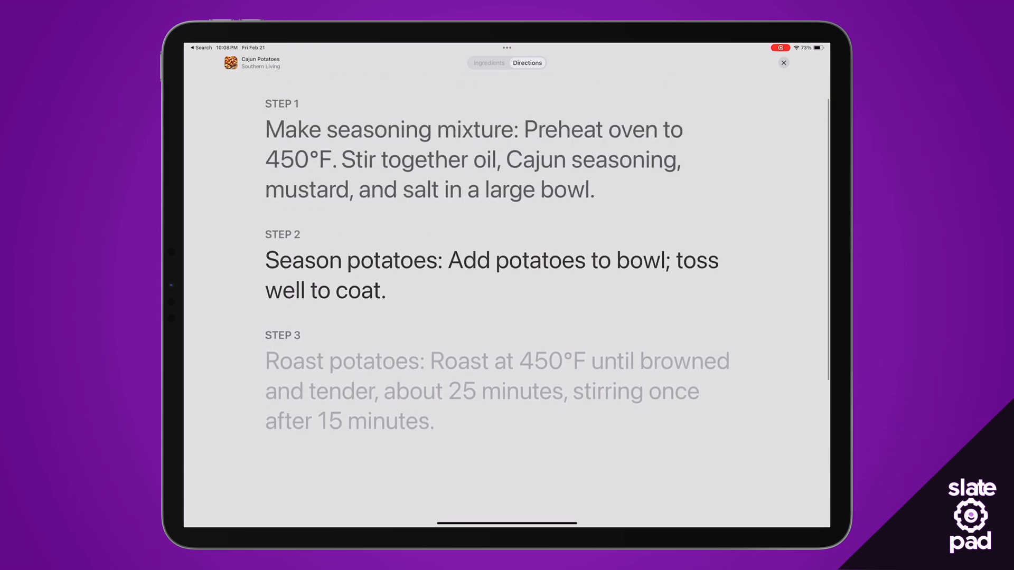
{"action": "scroll", "scroll_direction": "up", "scroll_amount": 3}
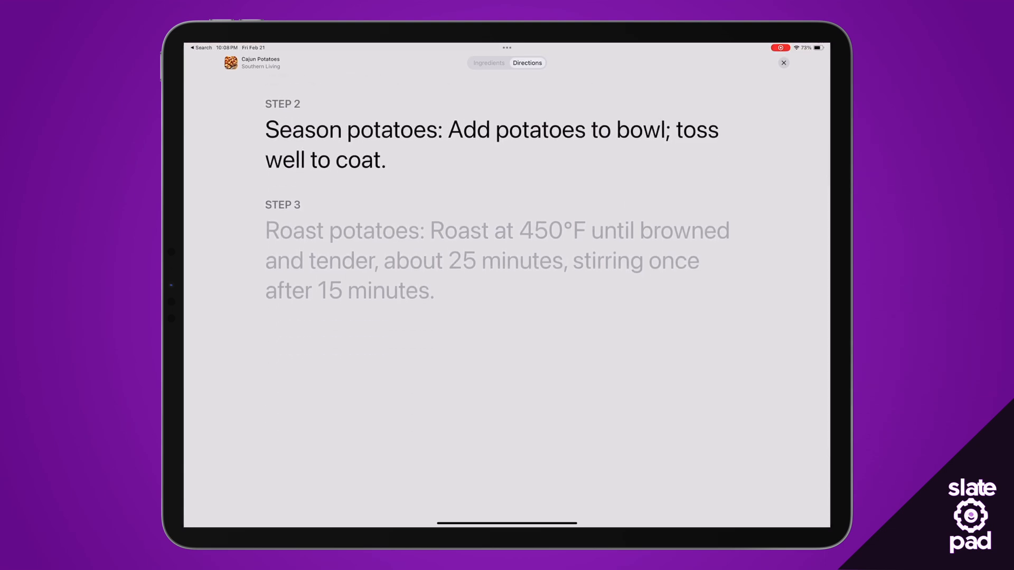
{"action": "scroll", "scroll_direction": "up", "scroll_amount": 3}
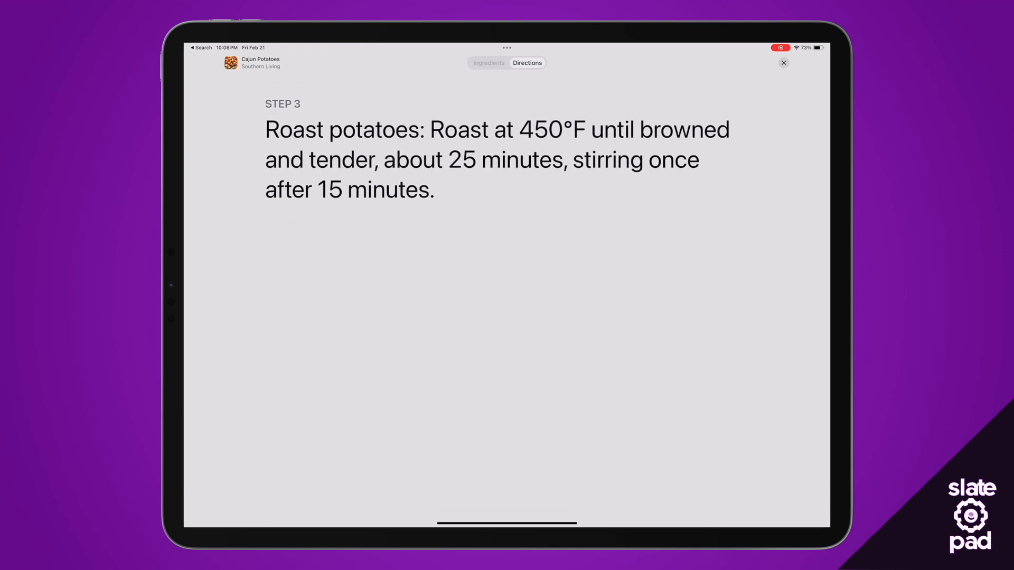
{"action": "left_click", "coordinate": [783, 62]}
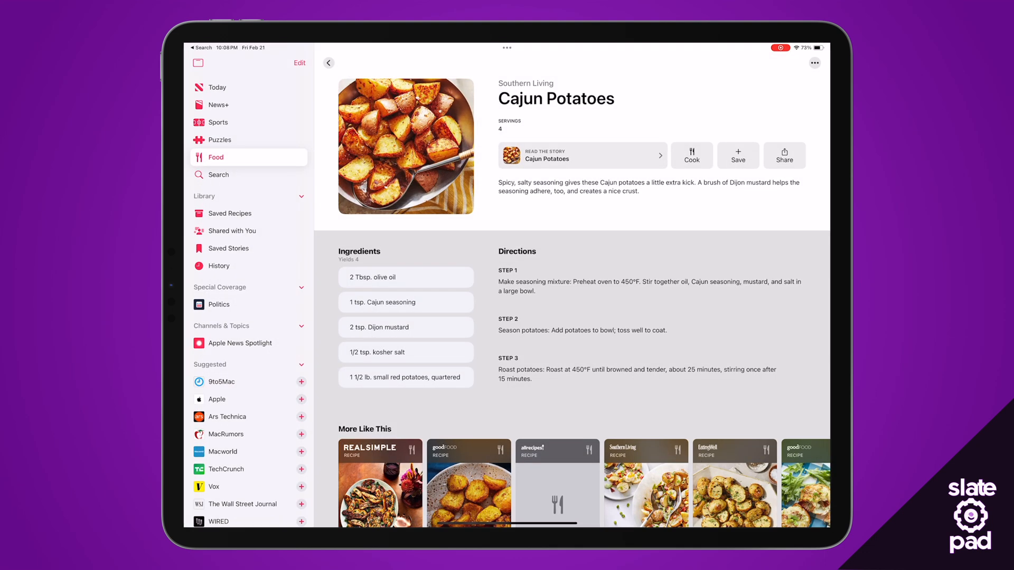
- Save the Cajun Potatoes recipe and view it in the Food page's Saved Recipes collection
{"action": "left_click", "coordinate": [737, 155]}
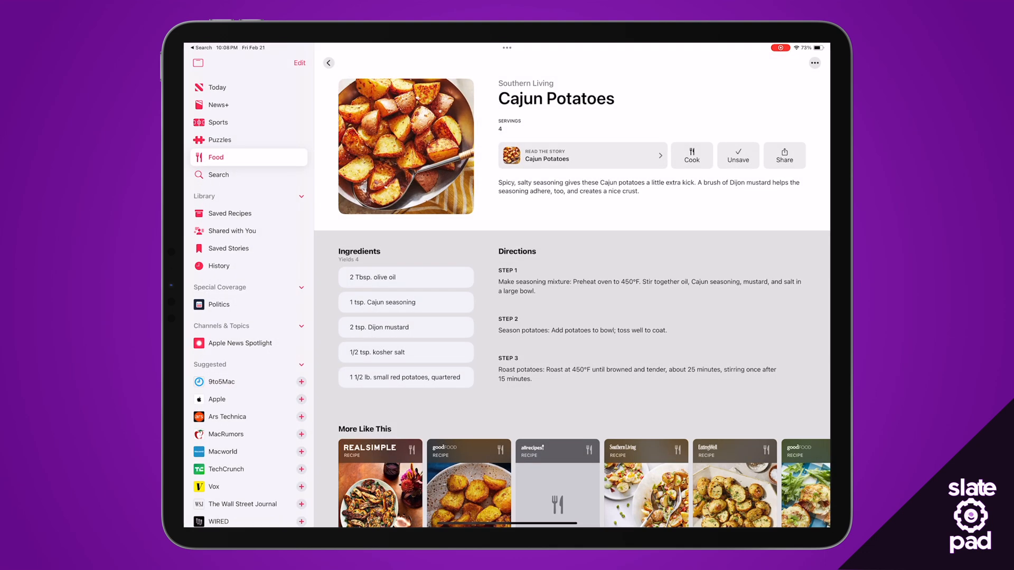
{"action": "left_click", "coordinate": [328, 62]}
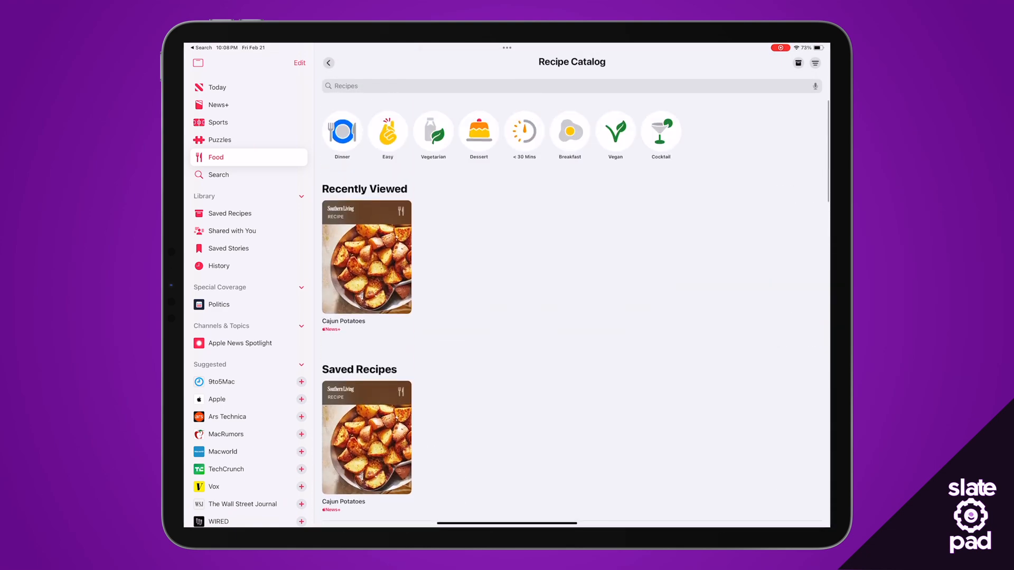
{"action": "left_click", "coordinate": [328, 62]}
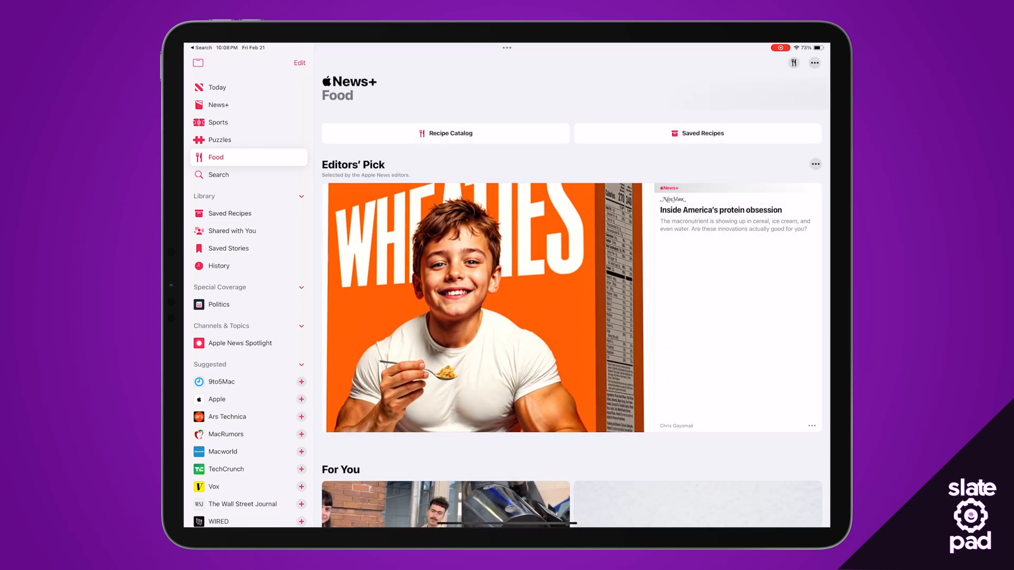
{"action": "left_click", "coordinate": [697, 133]}
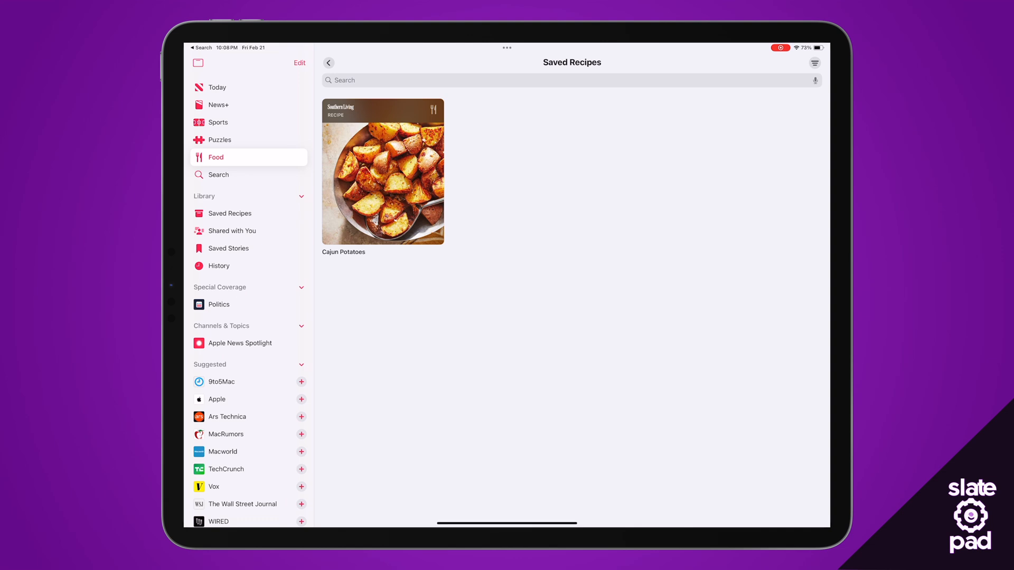
{"action": "left_click", "coordinate": [329, 62]}
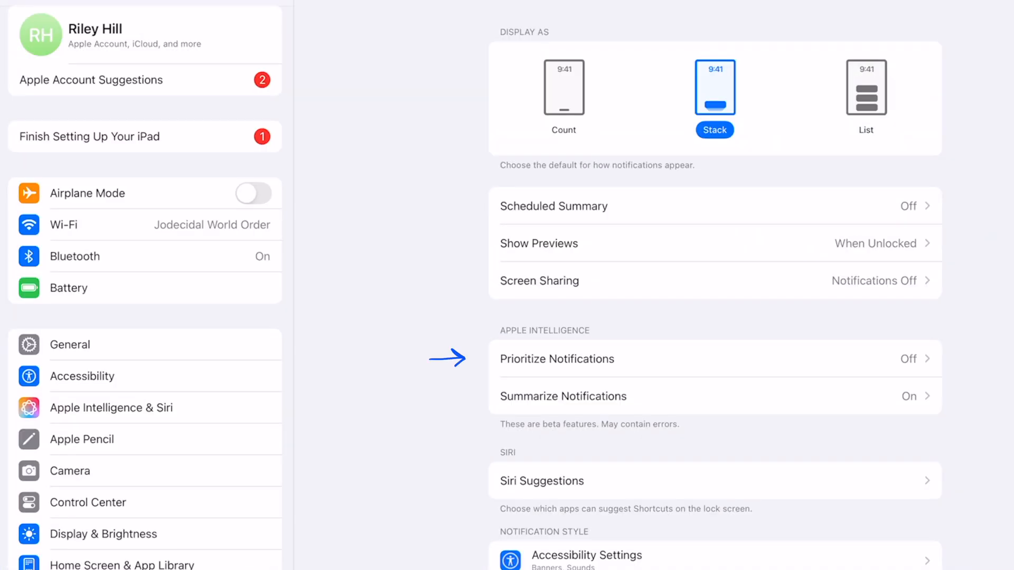
- View the Apple Intelligence Prioritize Notifications page in Notifications settings
{"action": "left_click", "coordinate": [556, 359]}
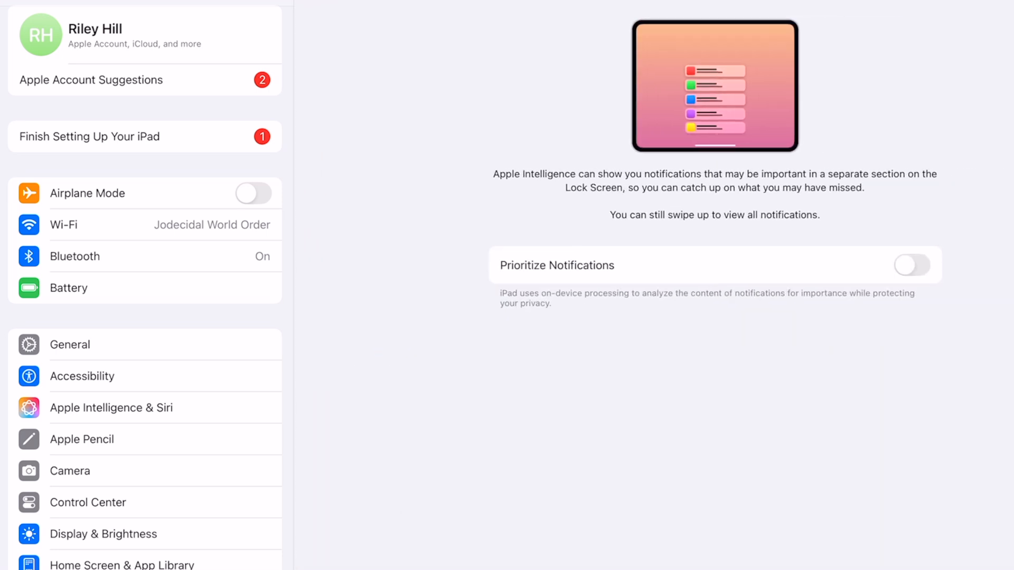
{"action": "left_click", "coordinate": [911, 265]}
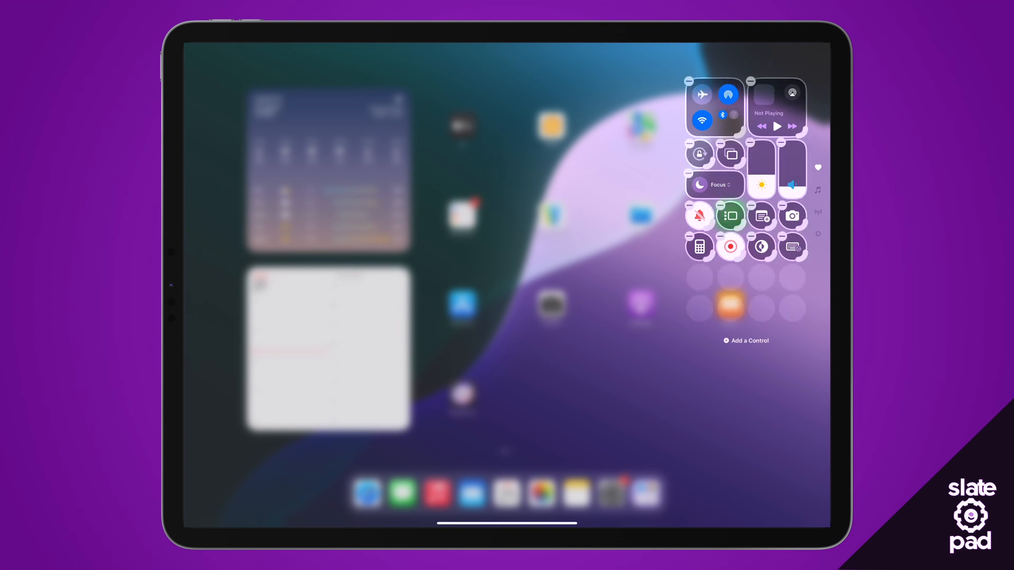
- Add an Ambient Music control from the controls gallery and start it playing
{"action": "left_click", "coordinate": [745, 340]}
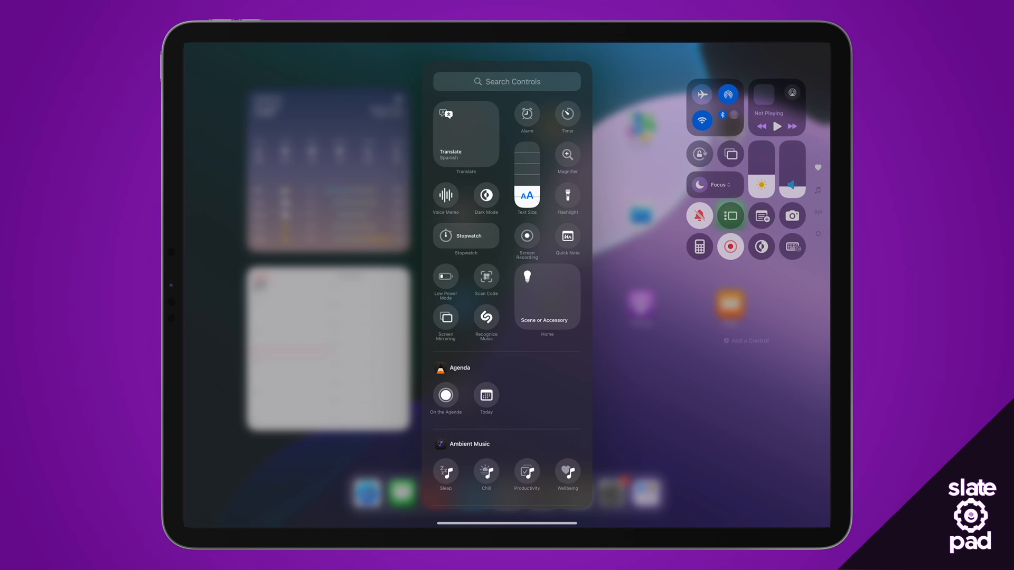
{"action": "scroll", "scroll_direction": "down", "scroll_amount": 3}
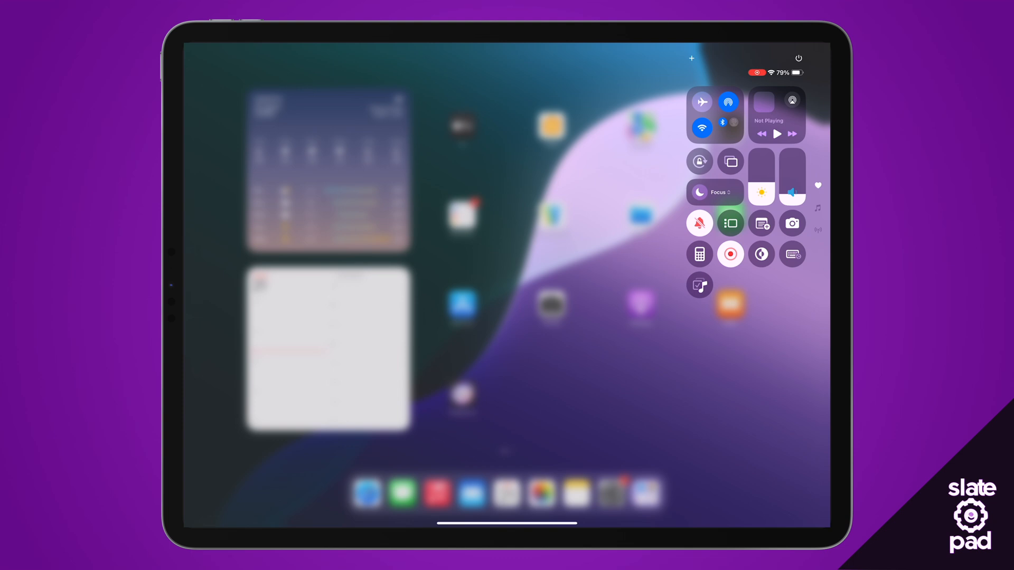
{"action": "left_click", "coordinate": [776, 134]}
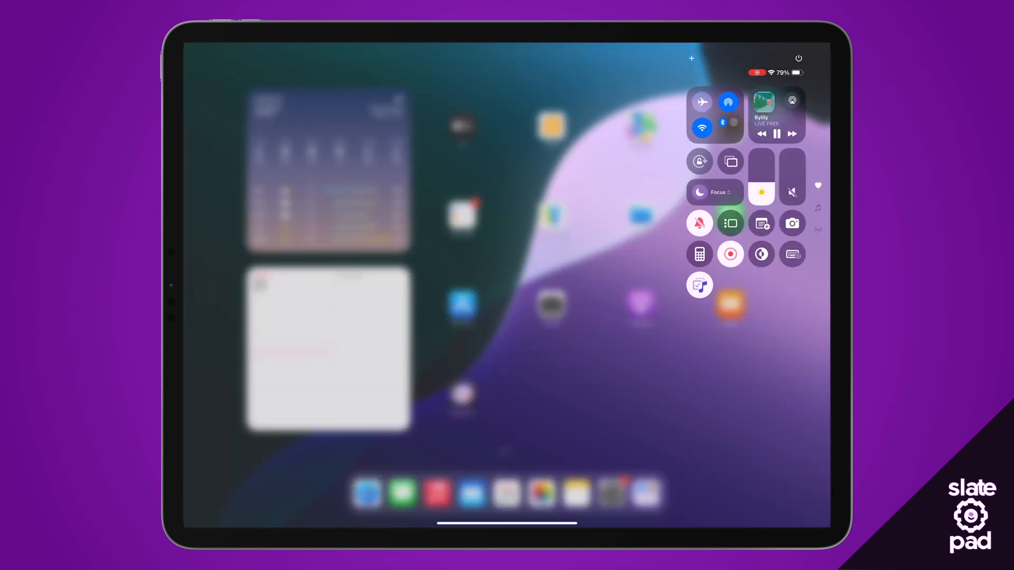
{"action": "left_click", "coordinate": [777, 134]}
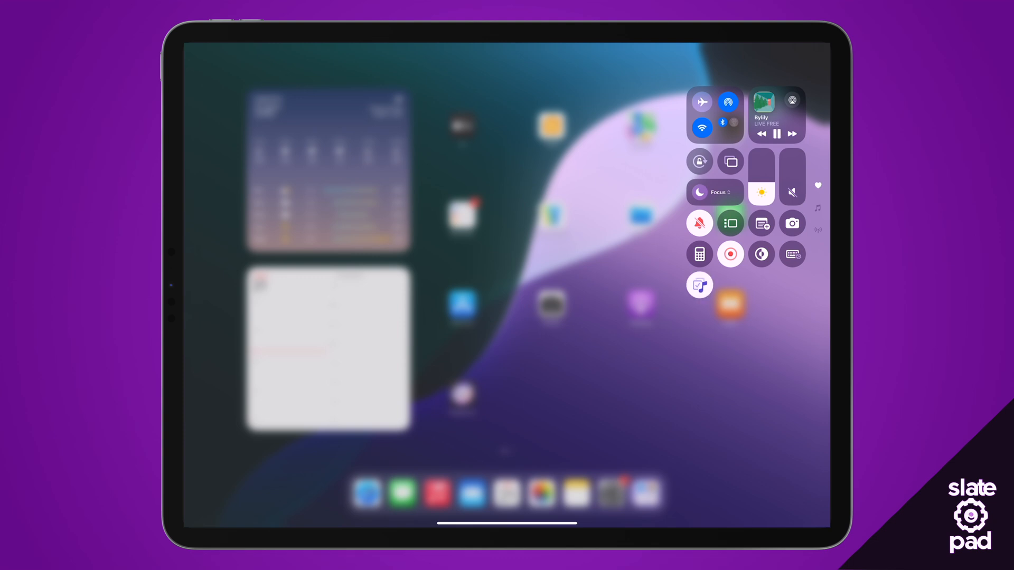
{"action": "left_click", "coordinate": [767, 117]}
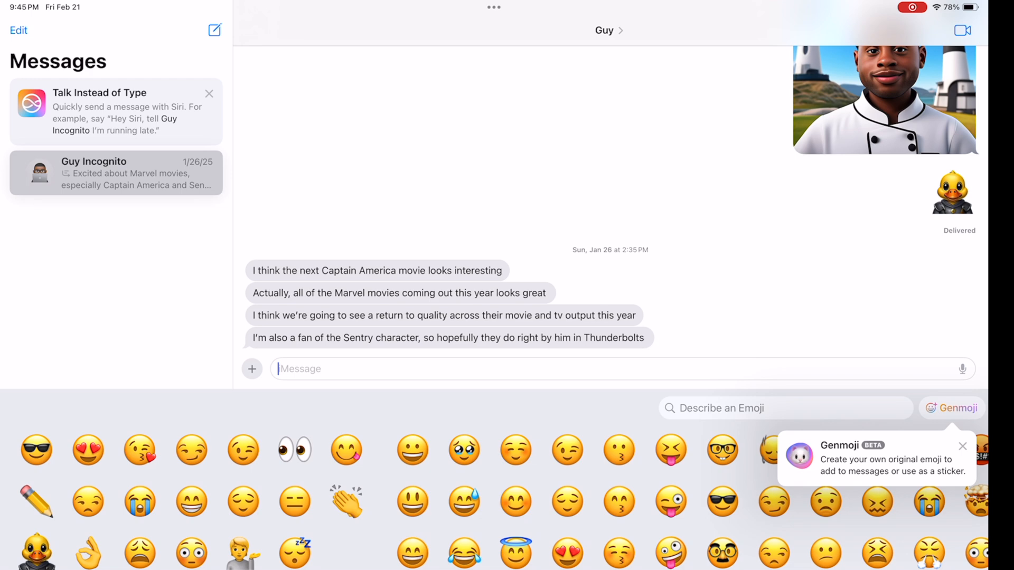
- Dismiss the Genmoji beta tip on the Messages emoji keyboard
{"action": "left_click", "coordinate": [963, 446]}
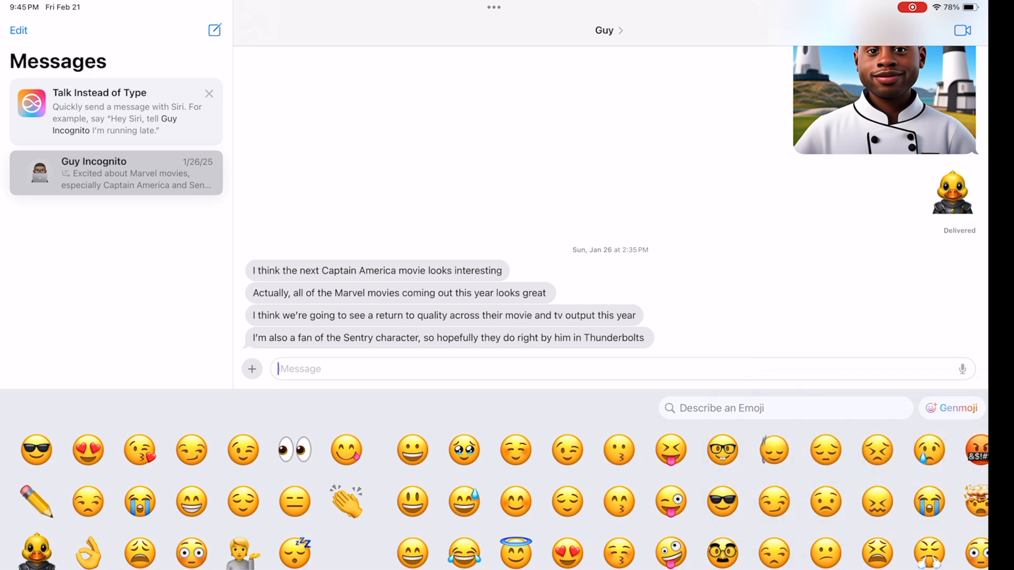
{"action": "left_click", "coordinate": [952, 407]}
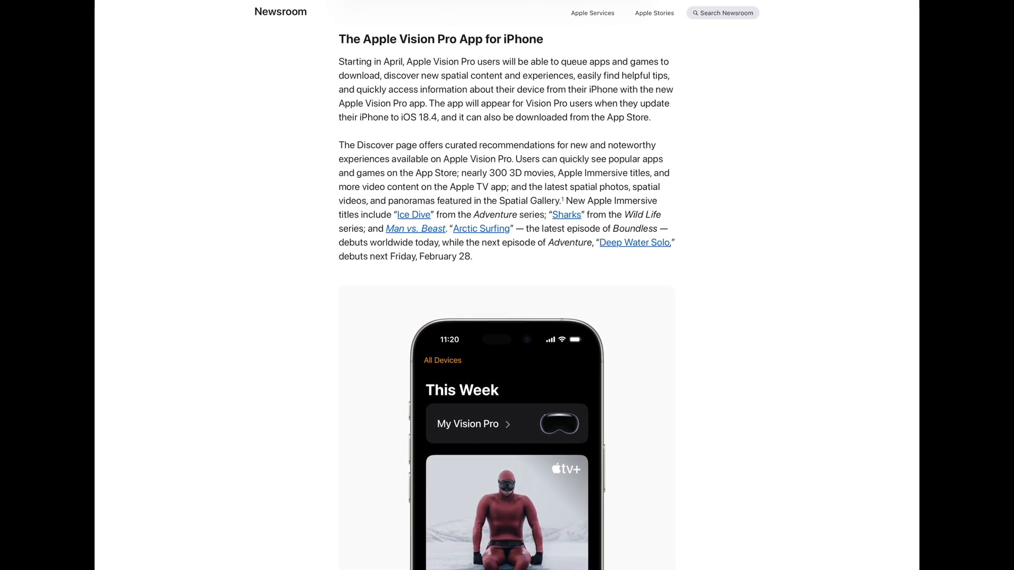
- Scroll the Newsroom article to The Apple Vision Pro App for iPhone section
{"action": "scroll", "scroll_direction": "up", "scroll_amount": 3}
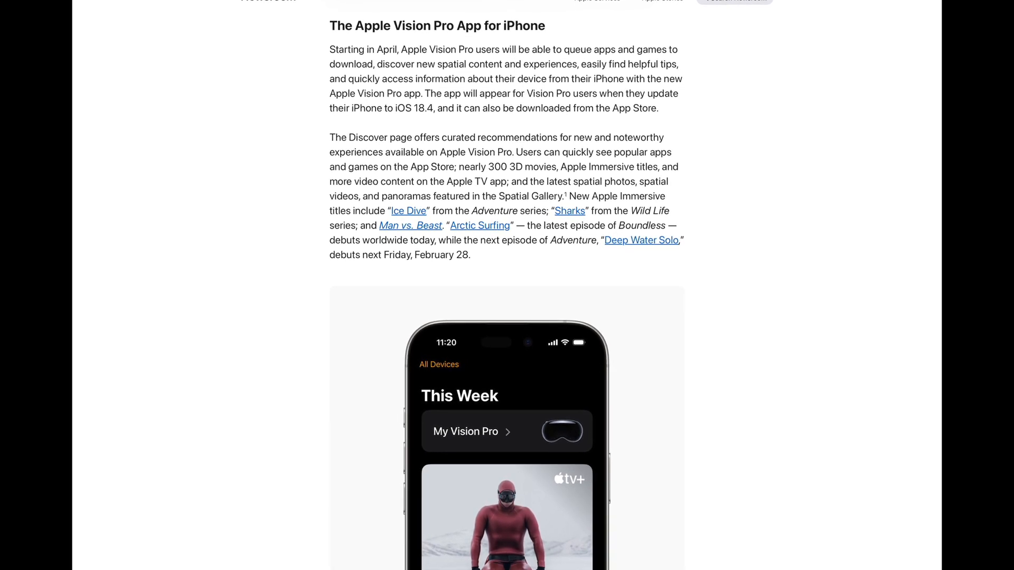
{"action": "scroll", "scroll_direction": "up", "scroll_amount": 3}
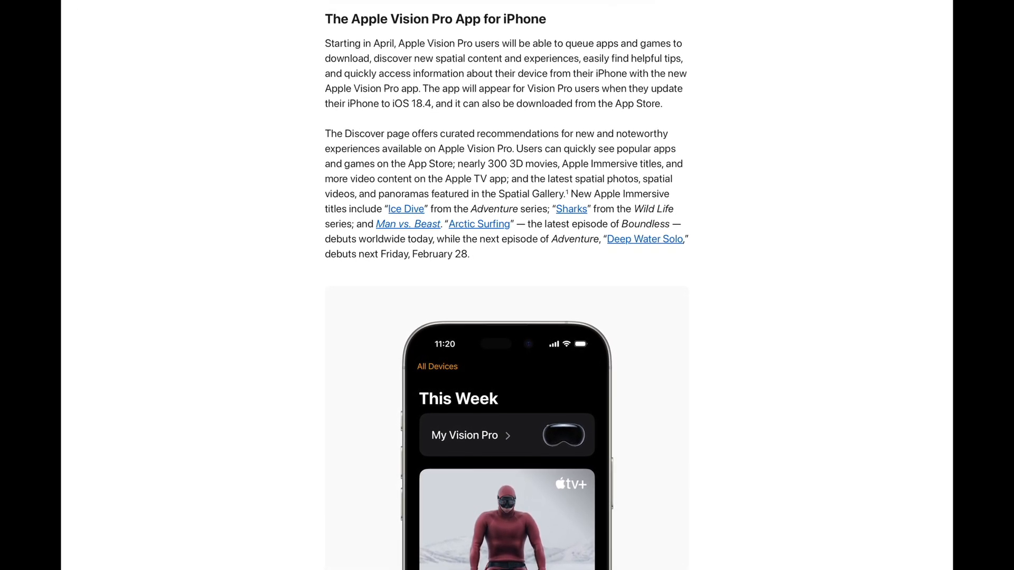